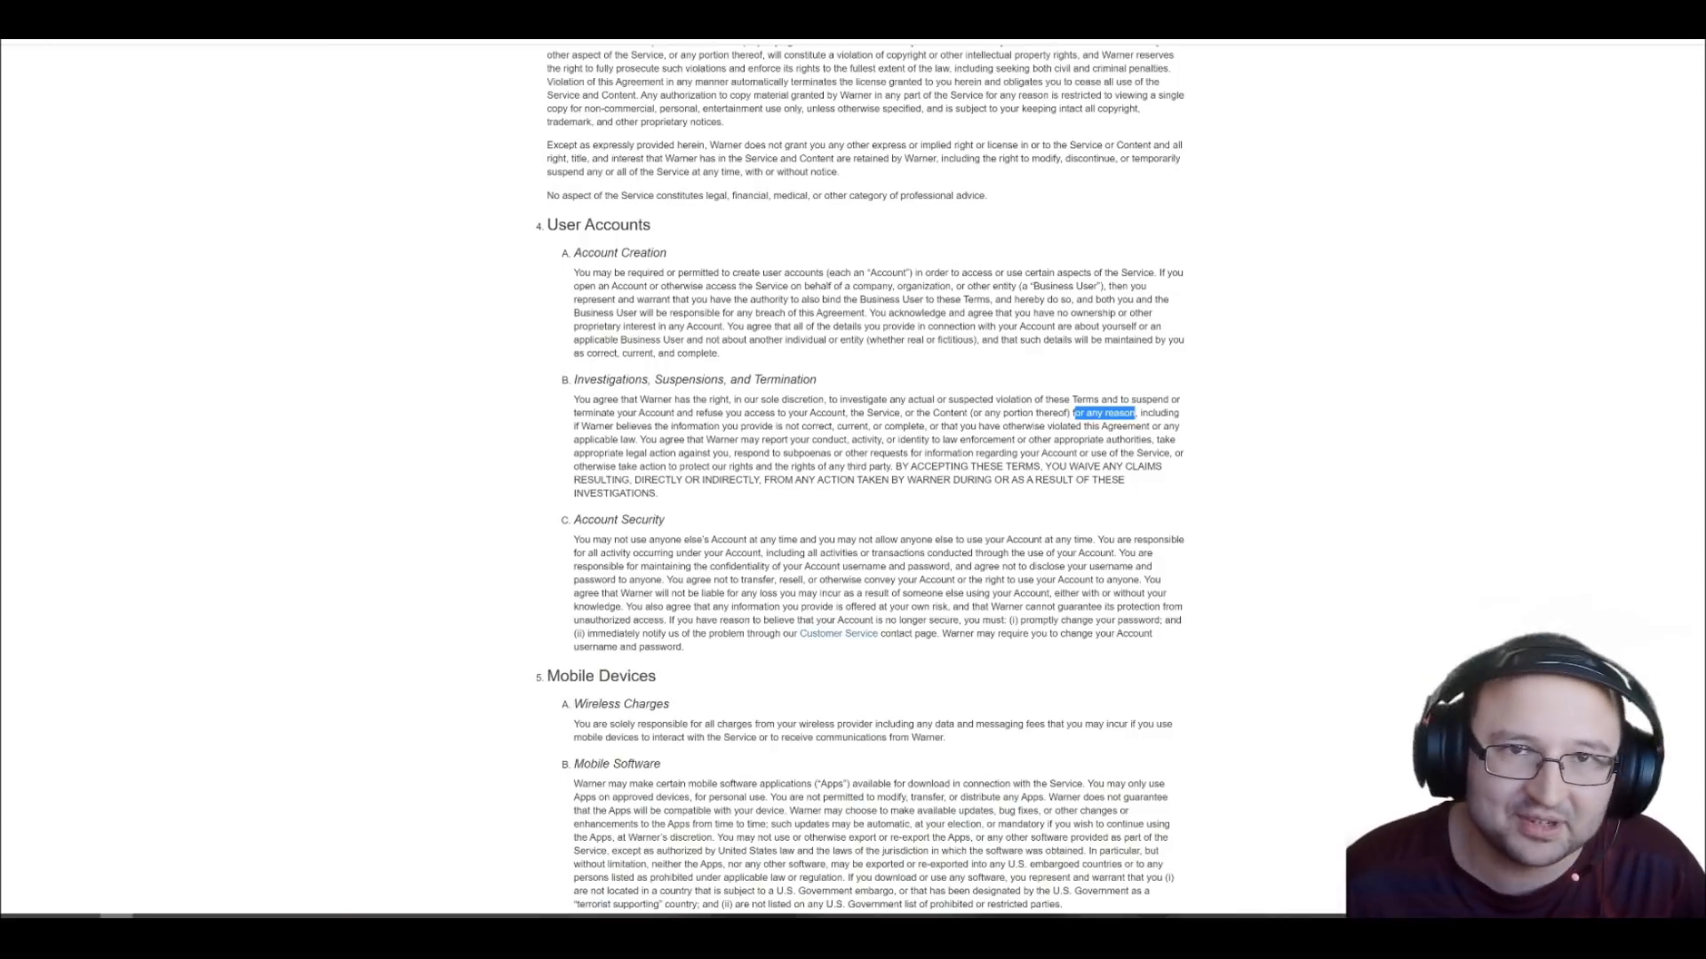
mouse_move(343, 785)
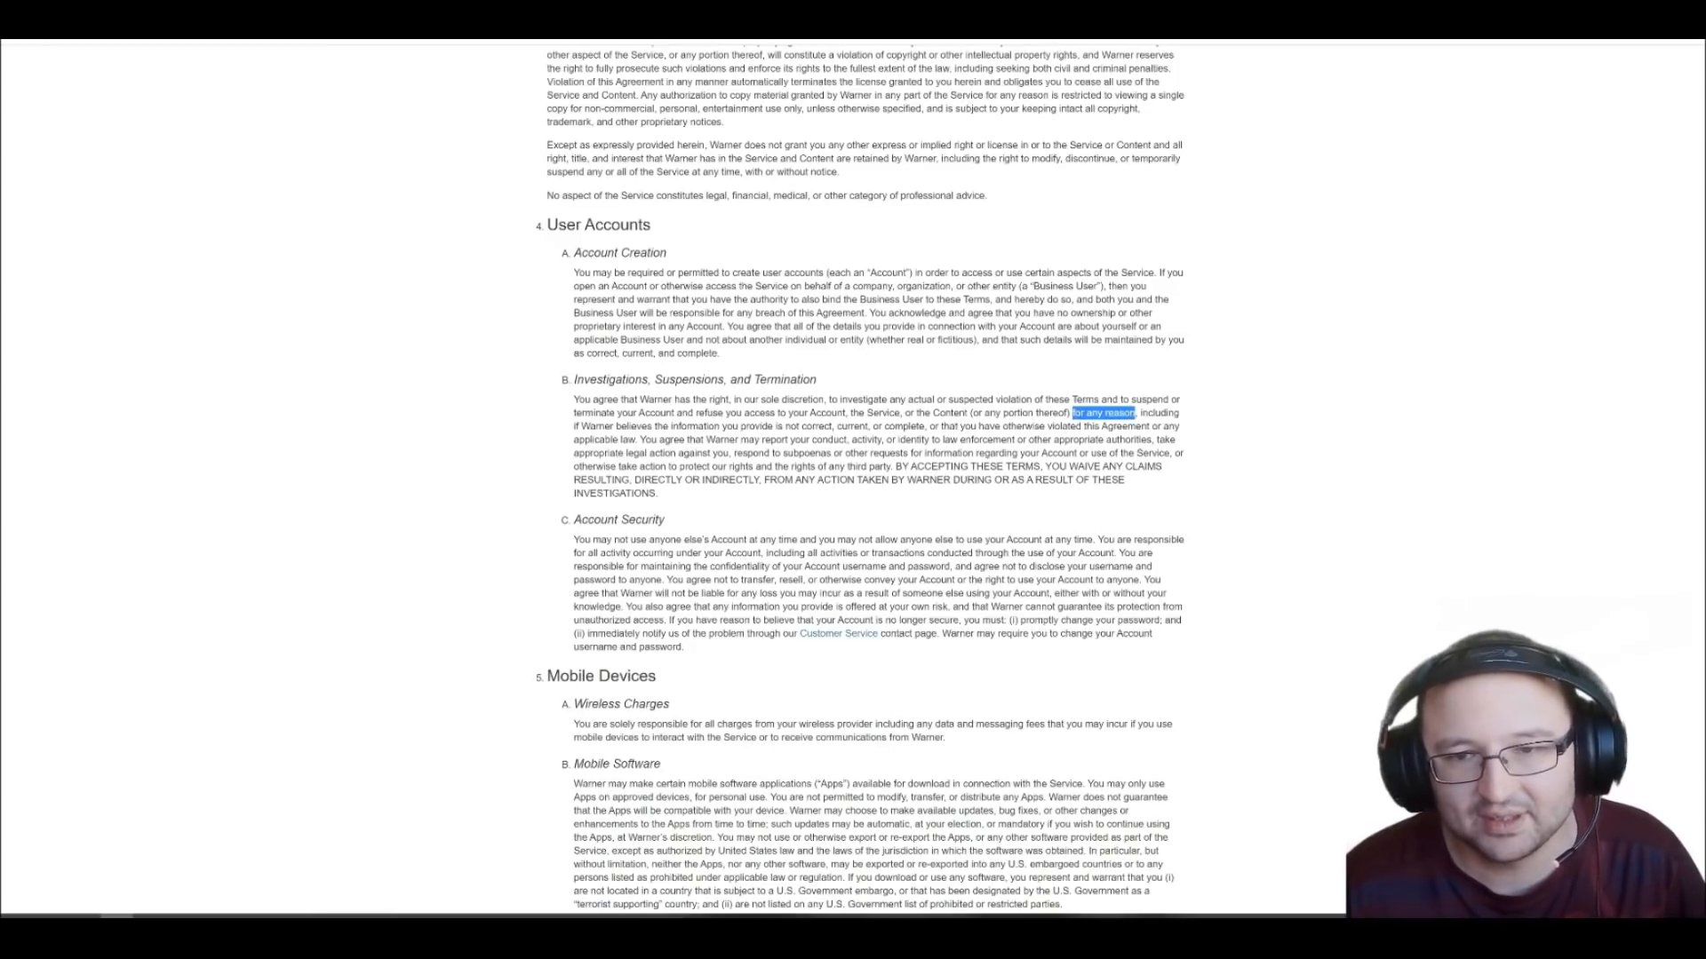
mouse_move(1368, 257)
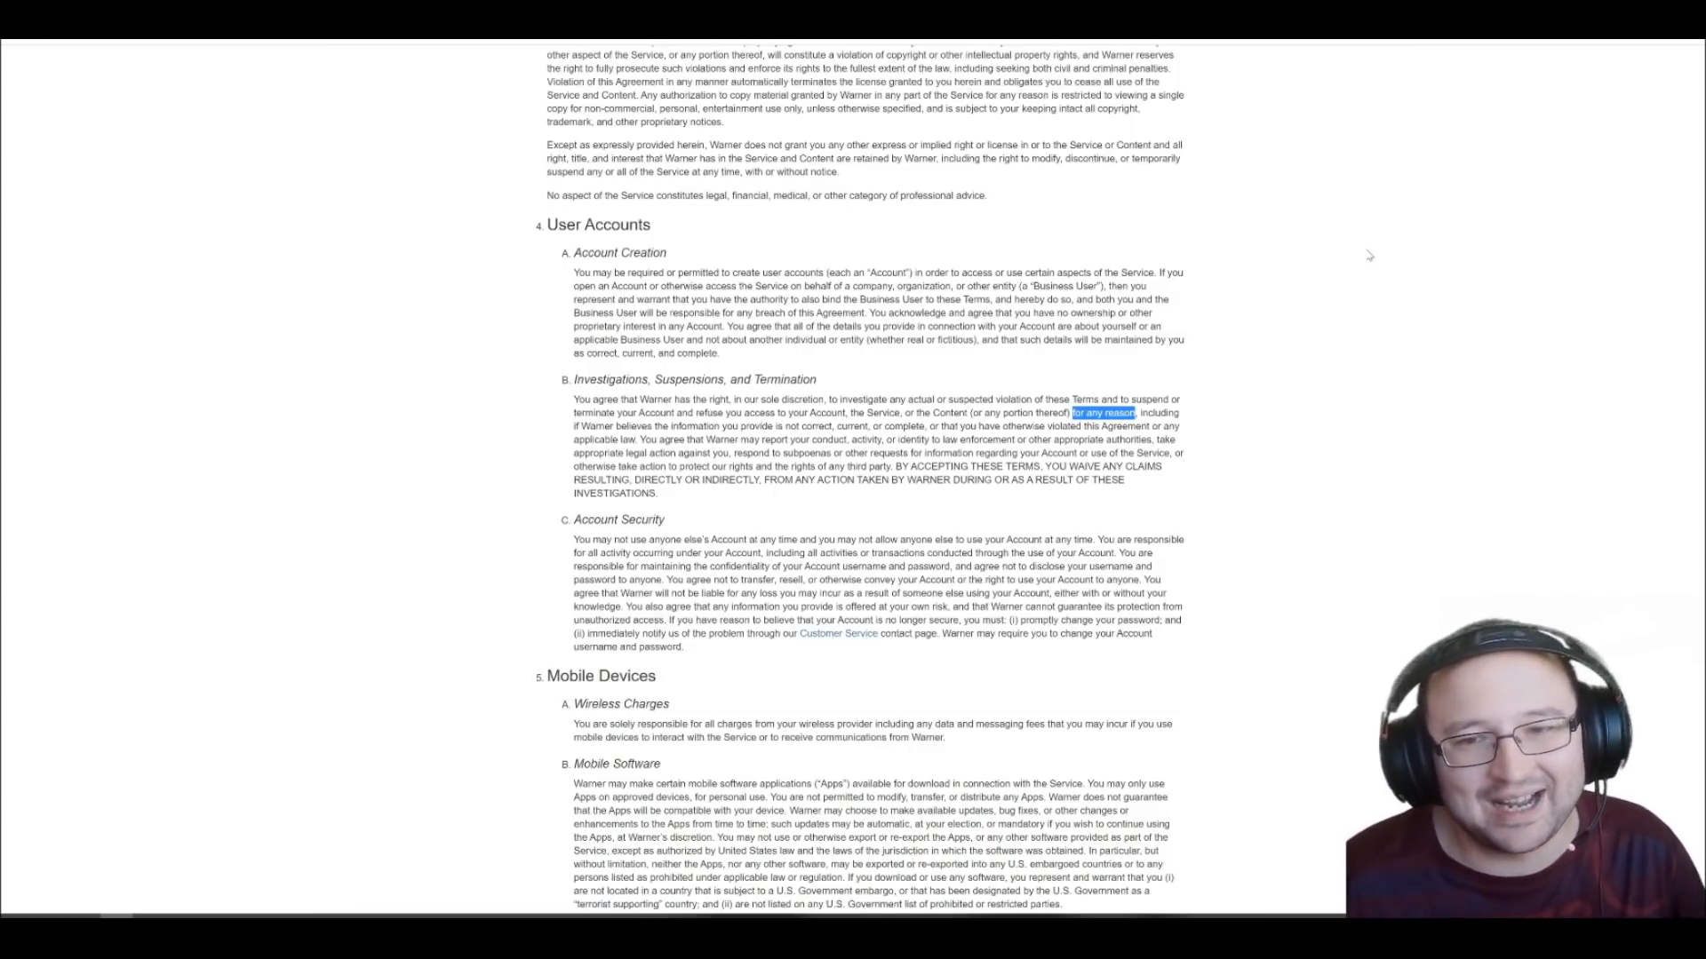
mouse_move(1292, 274)
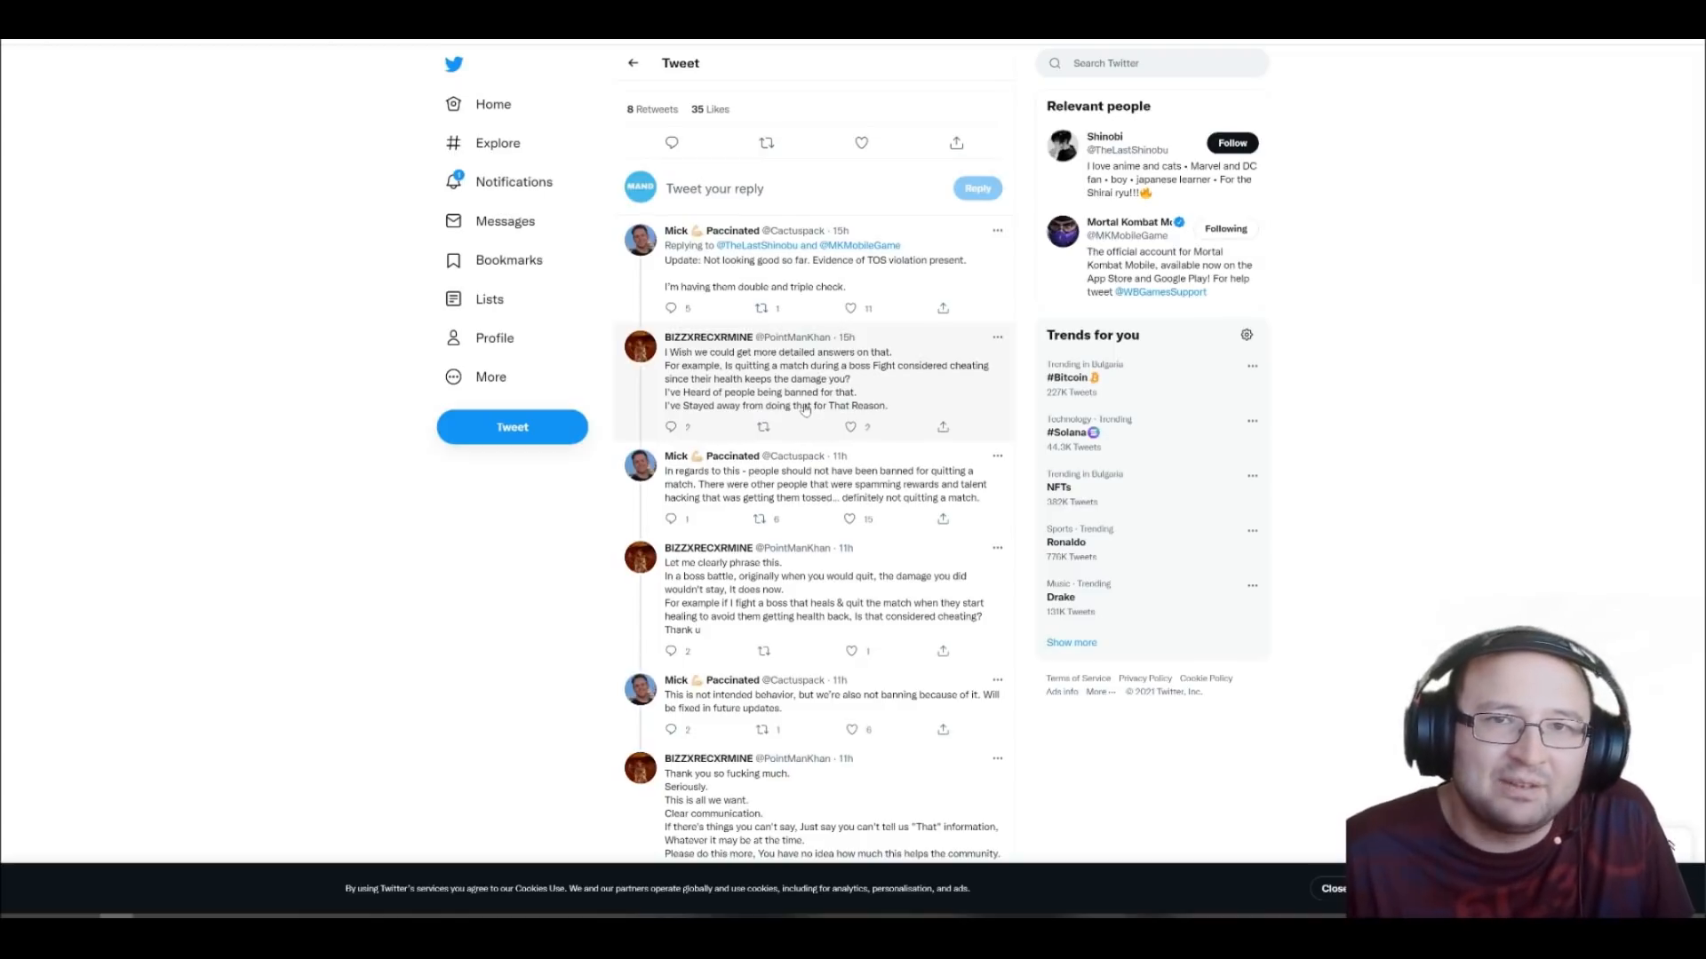
mouse_move(853, 534)
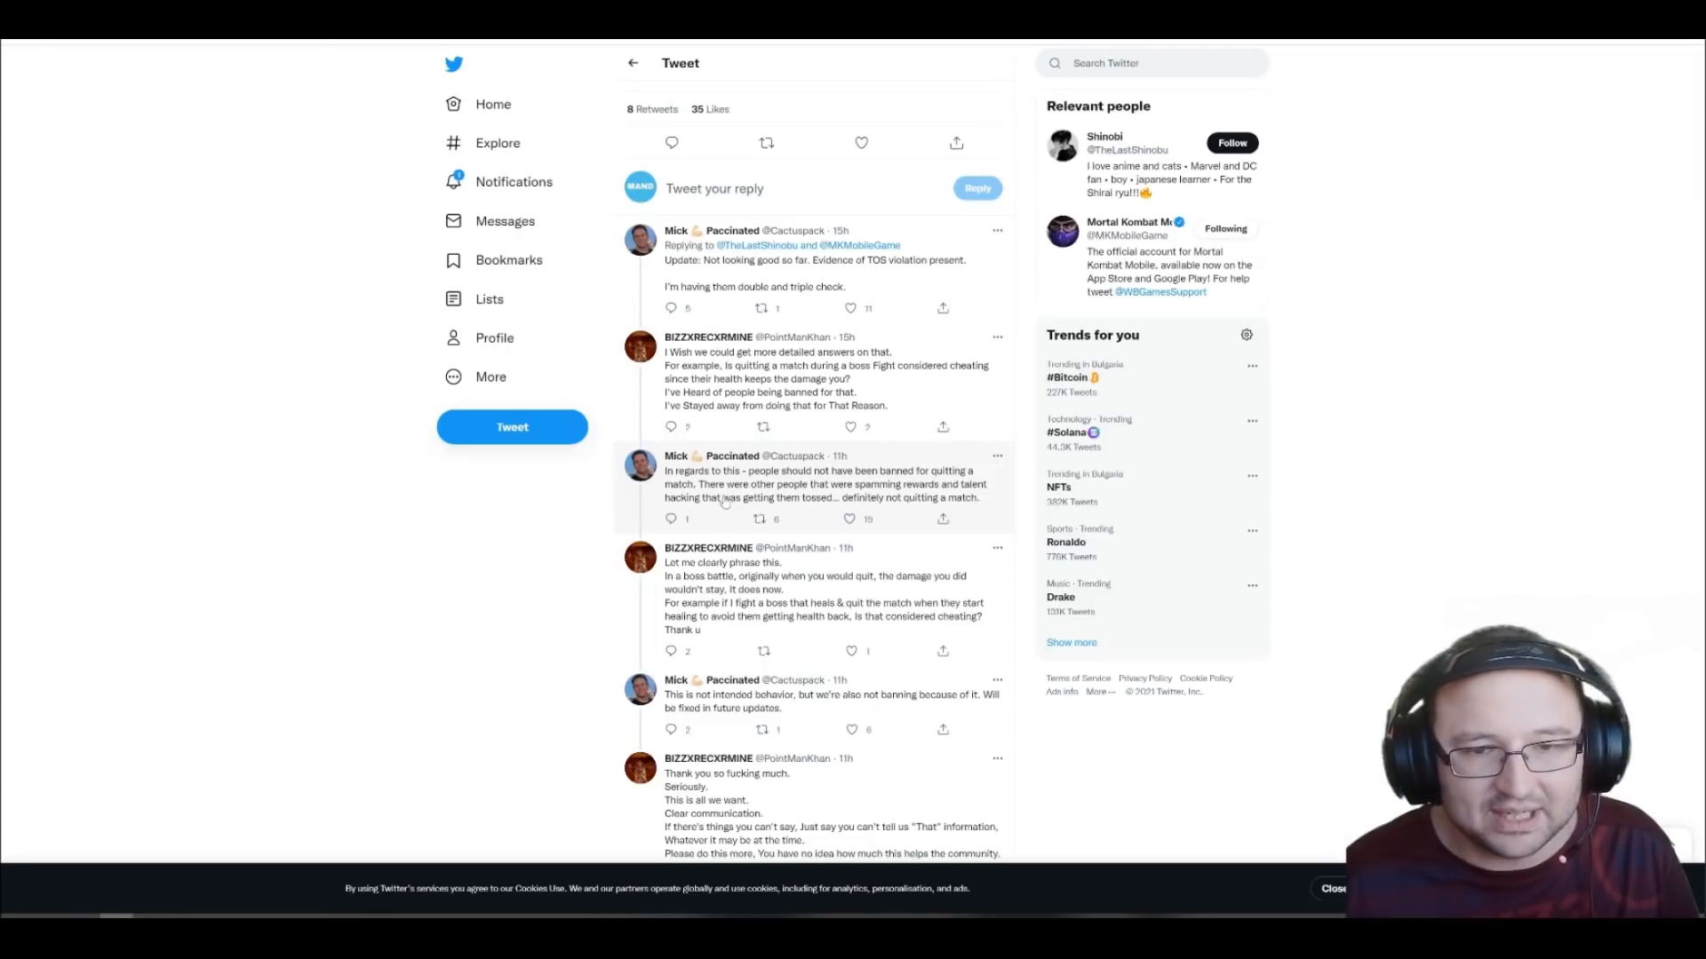
scroll("down", 3)
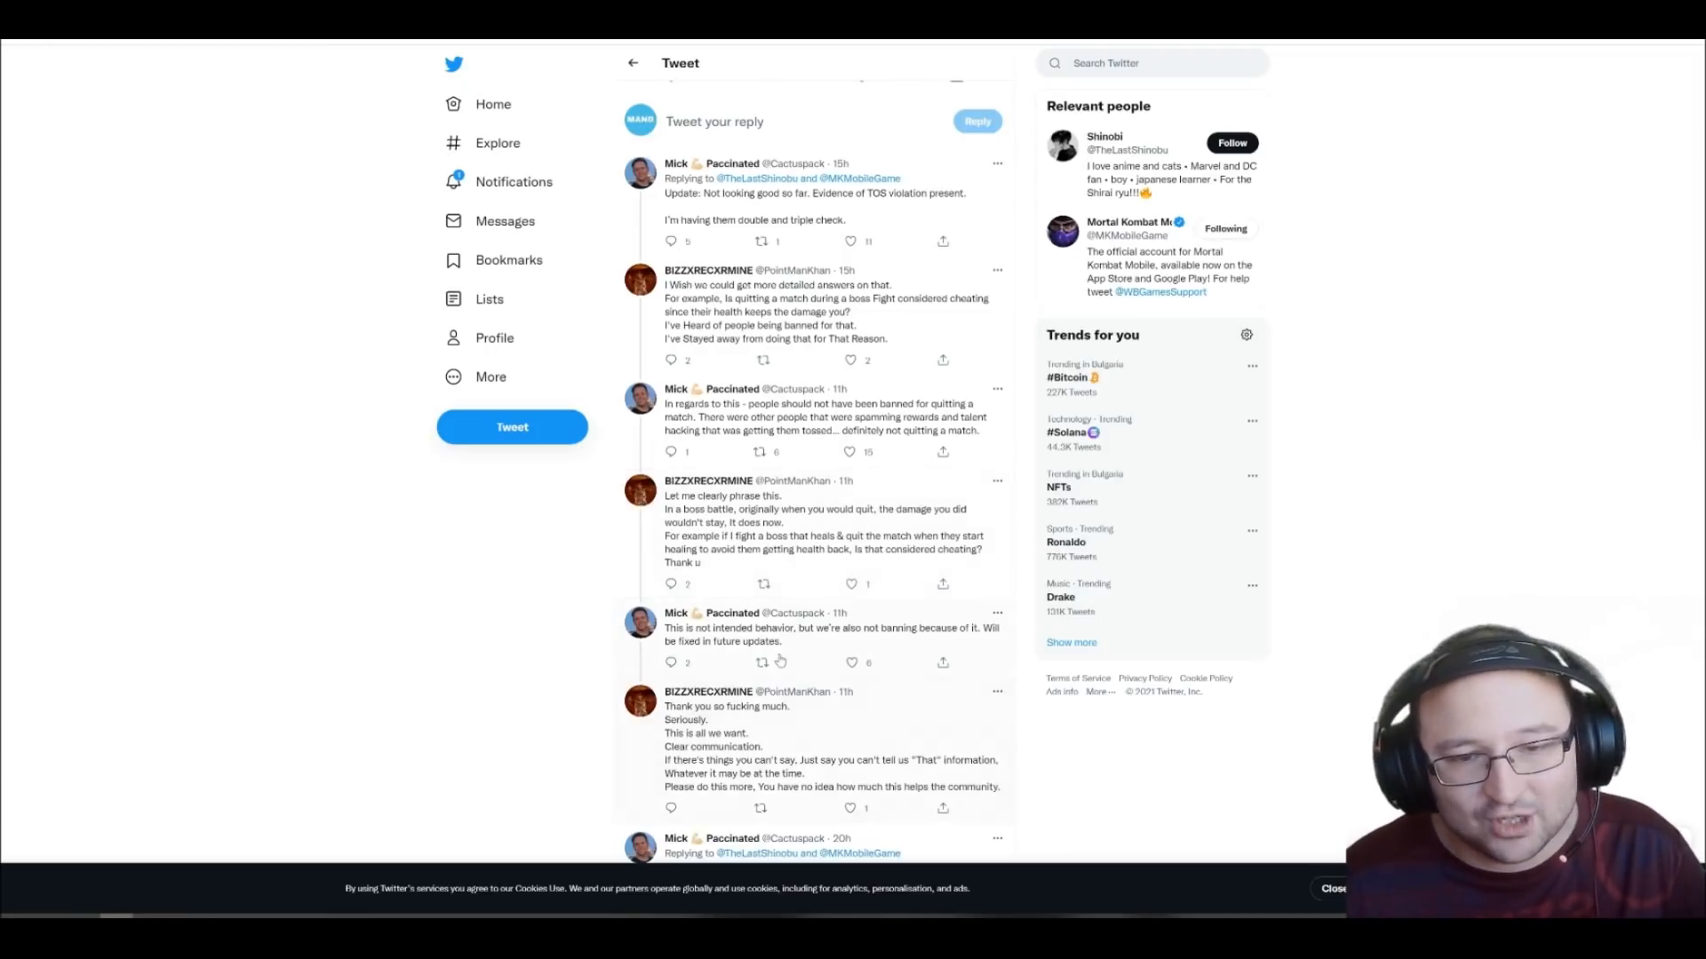
mouse_move(798, 641)
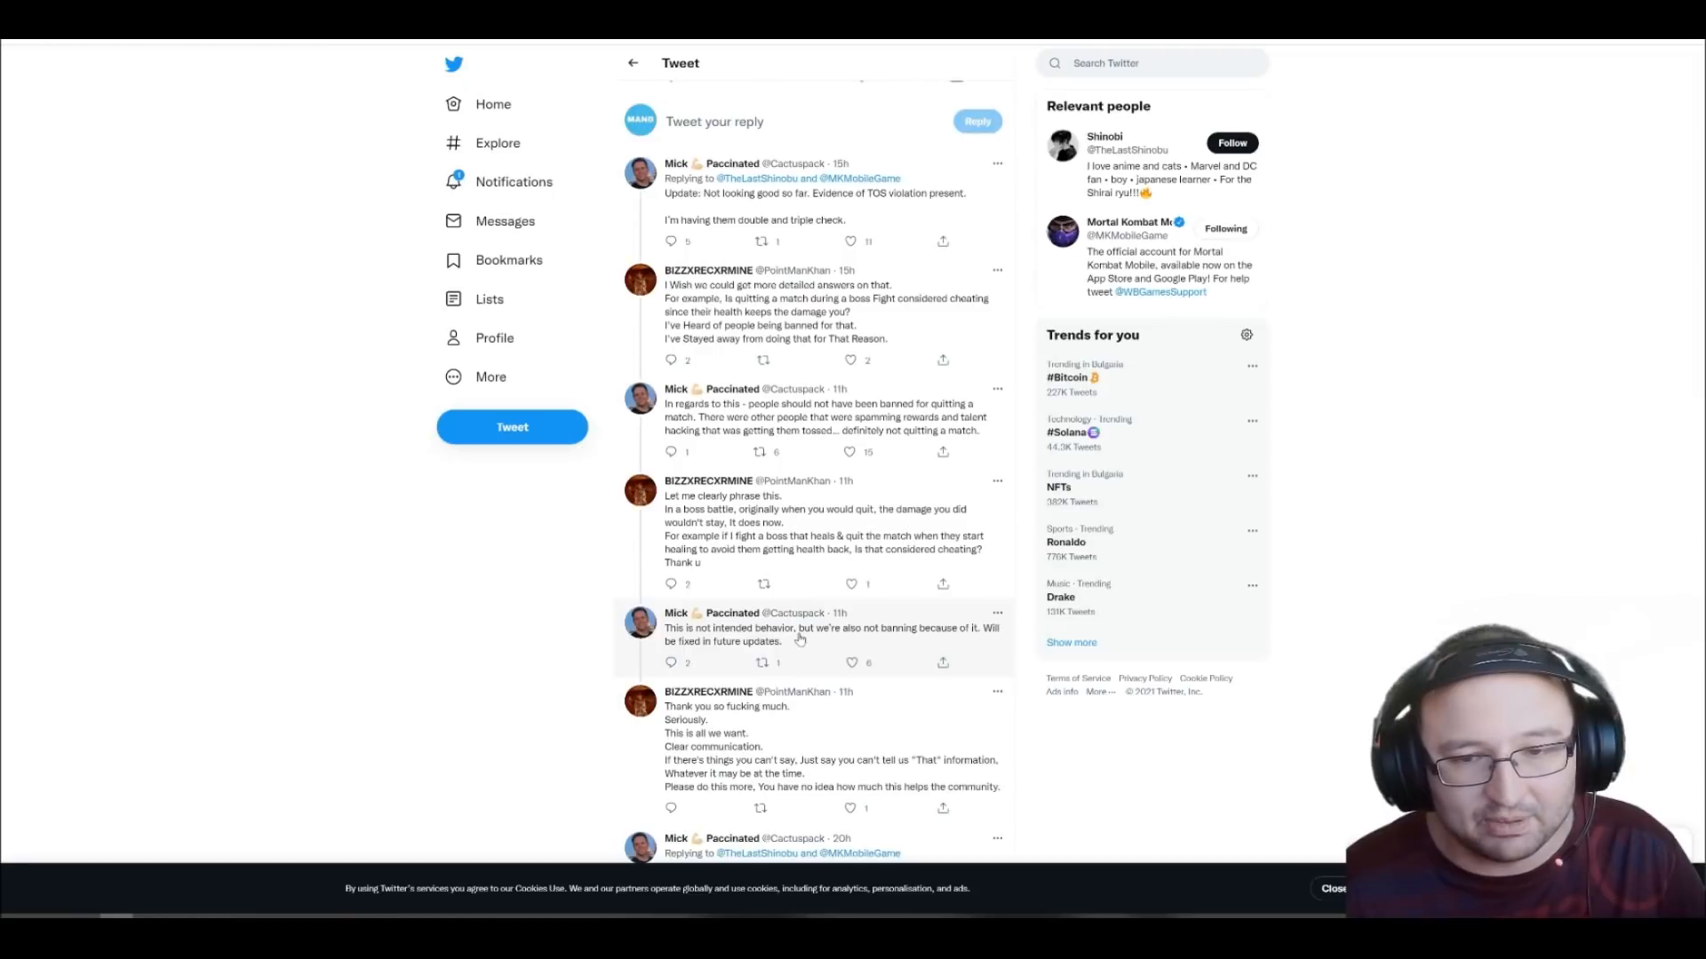